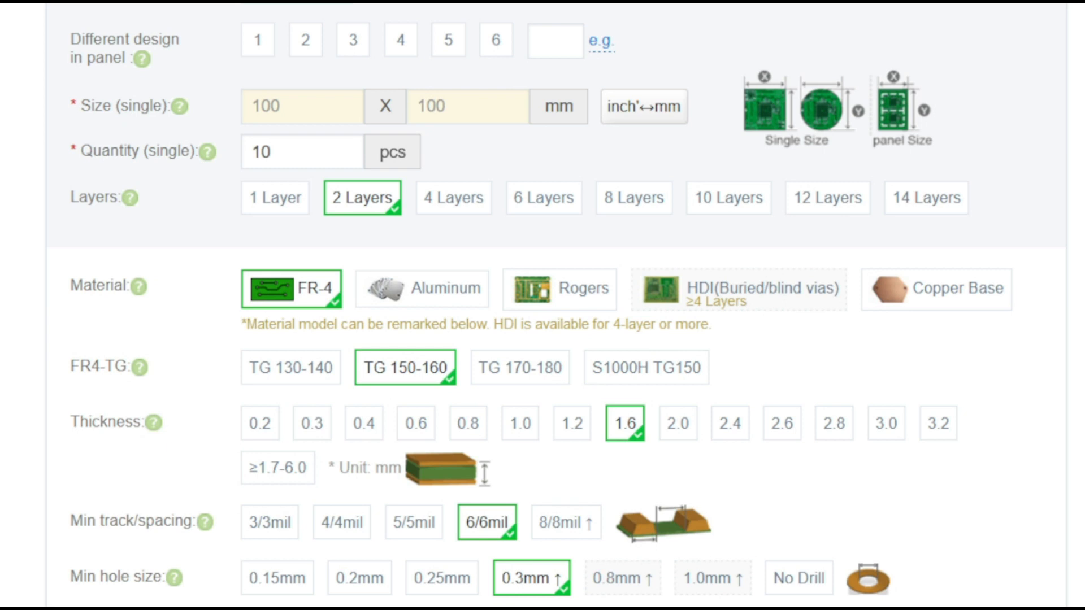
pyautogui.scroll(-3)
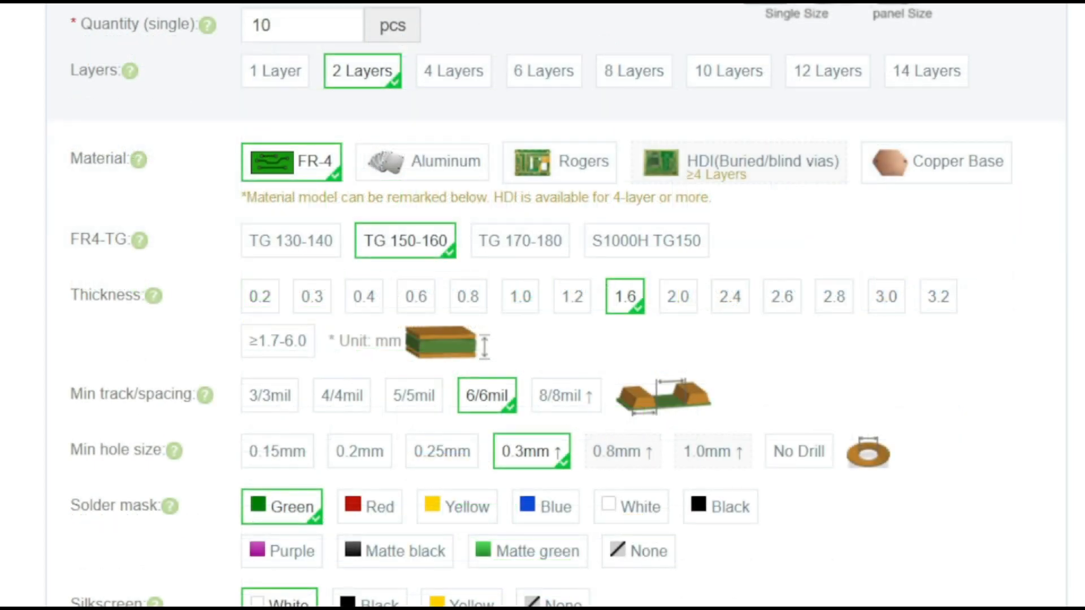
pyautogui.scroll(-3)
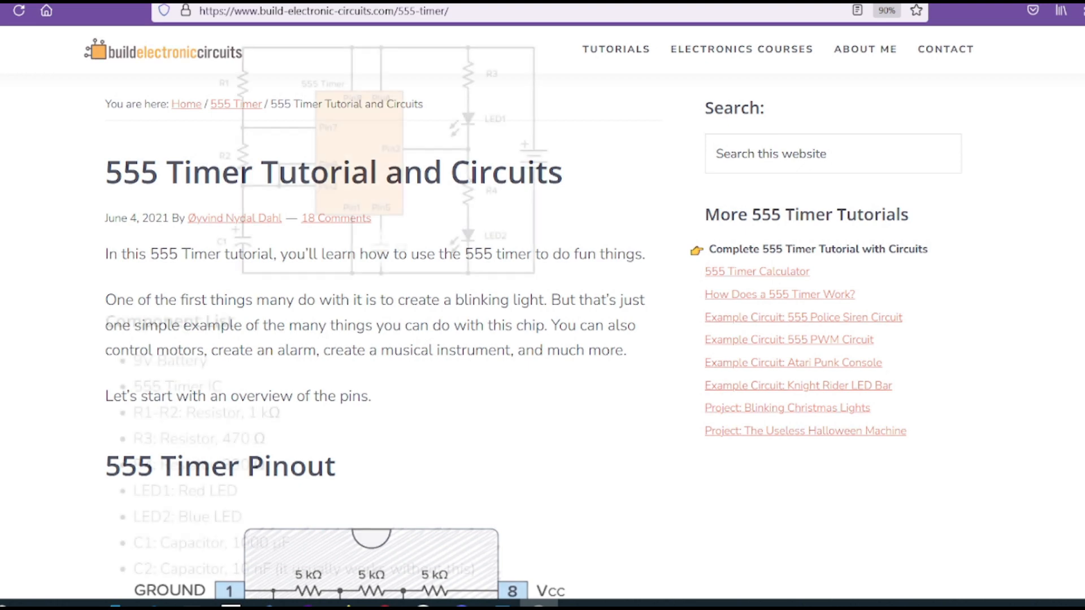
pyautogui.scroll(-3)
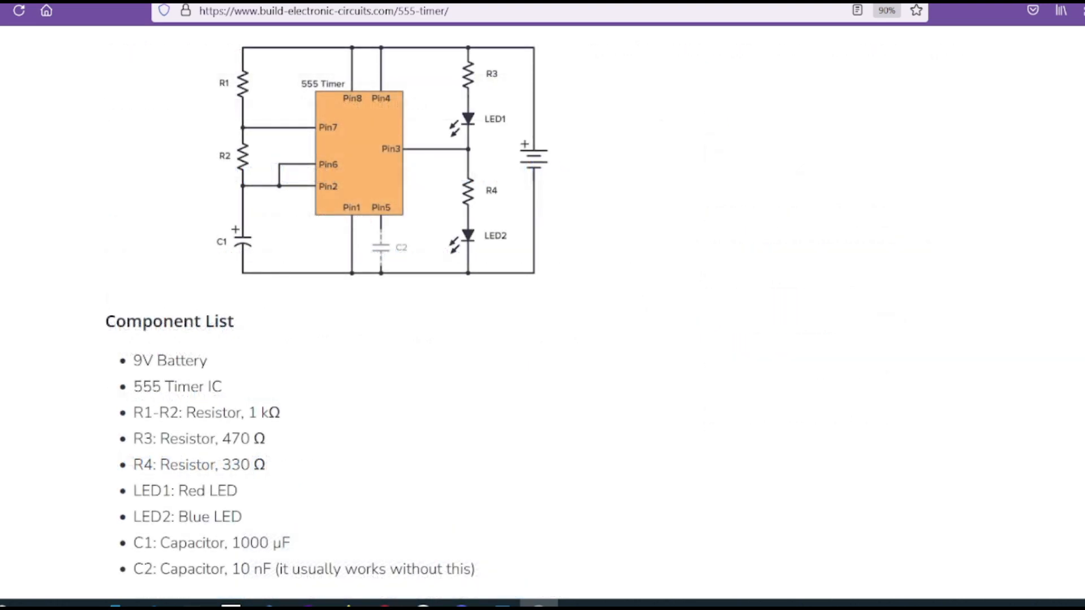